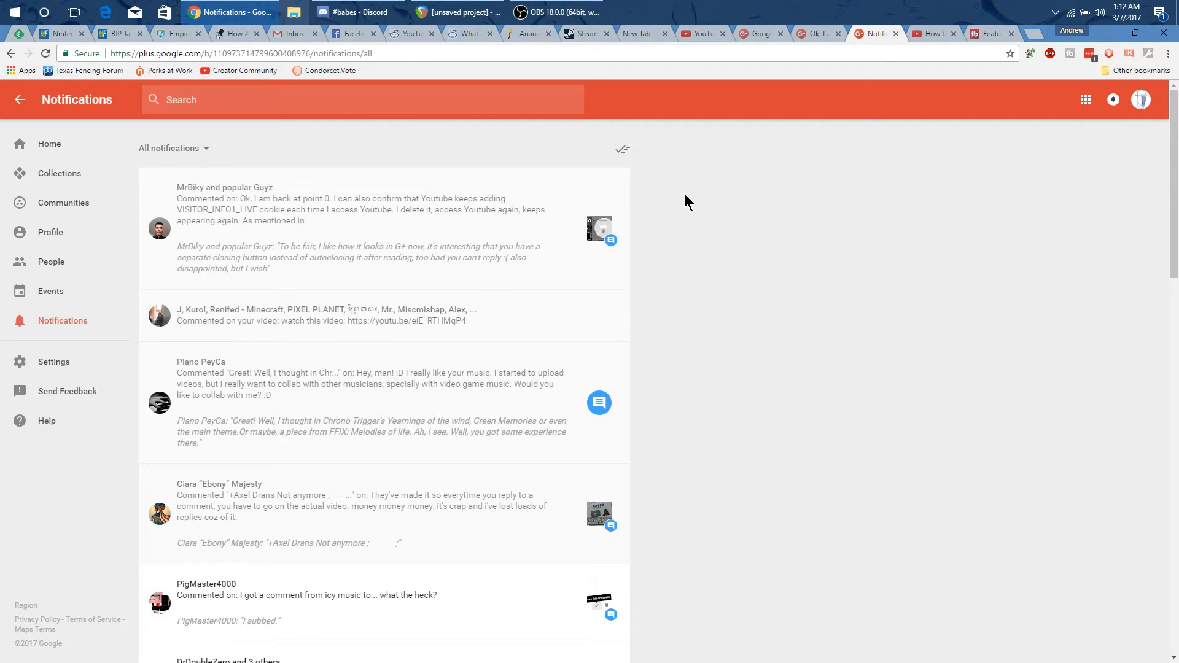
{"action": "mouse_move", "coordinate": [686, 205]}
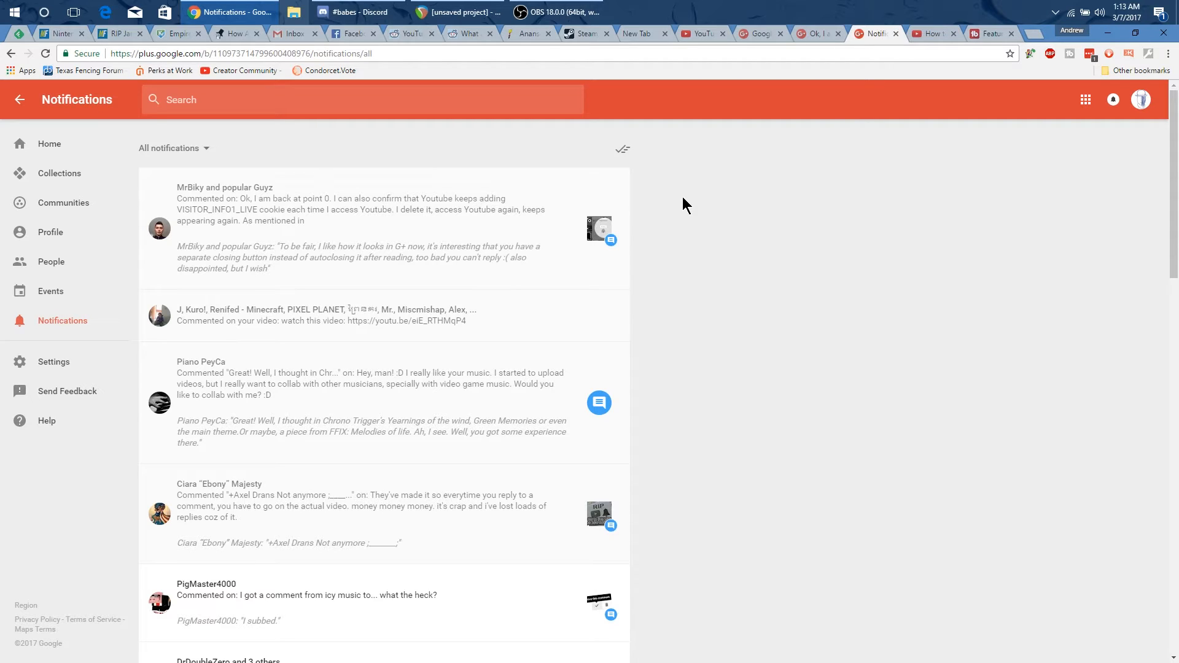
{"action": "mouse_move", "coordinate": [1071, 195]}
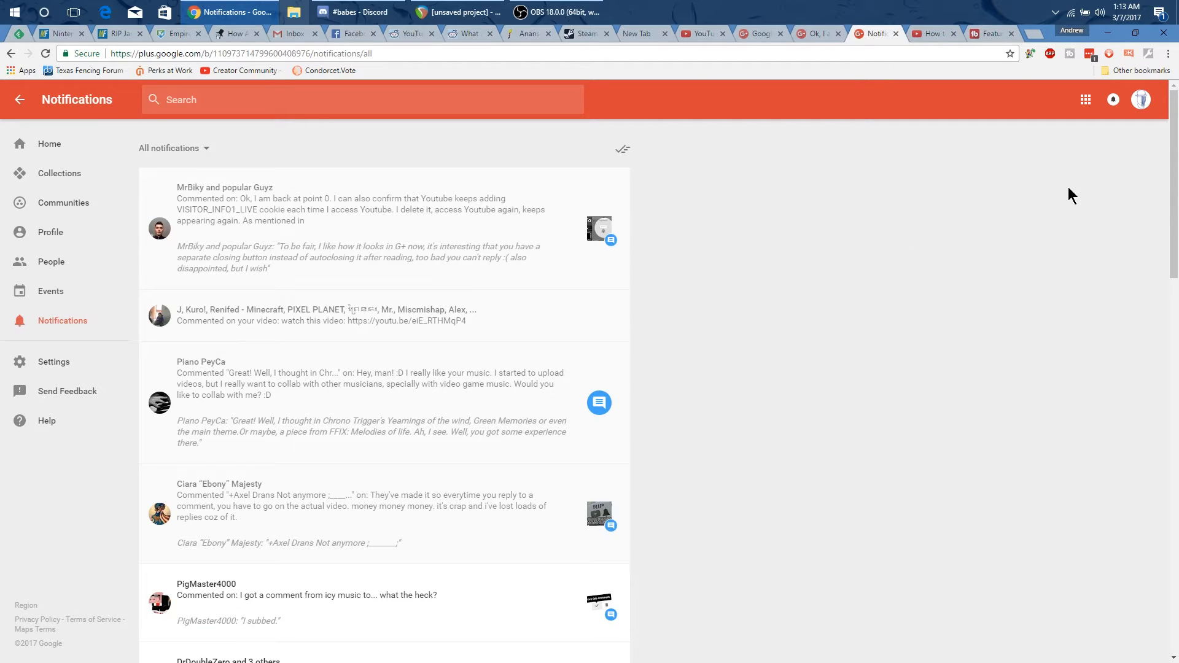
{"action": "mouse_move", "coordinate": [1092, 188]}
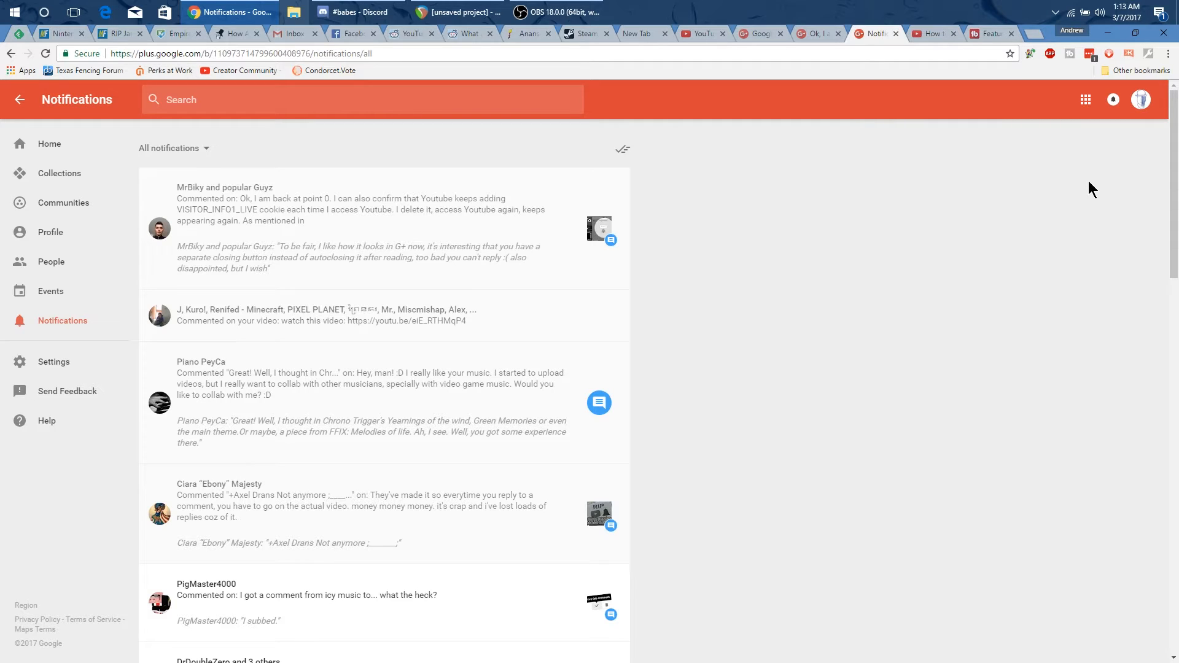
{"action": "mouse_move", "coordinate": [1097, 184]}
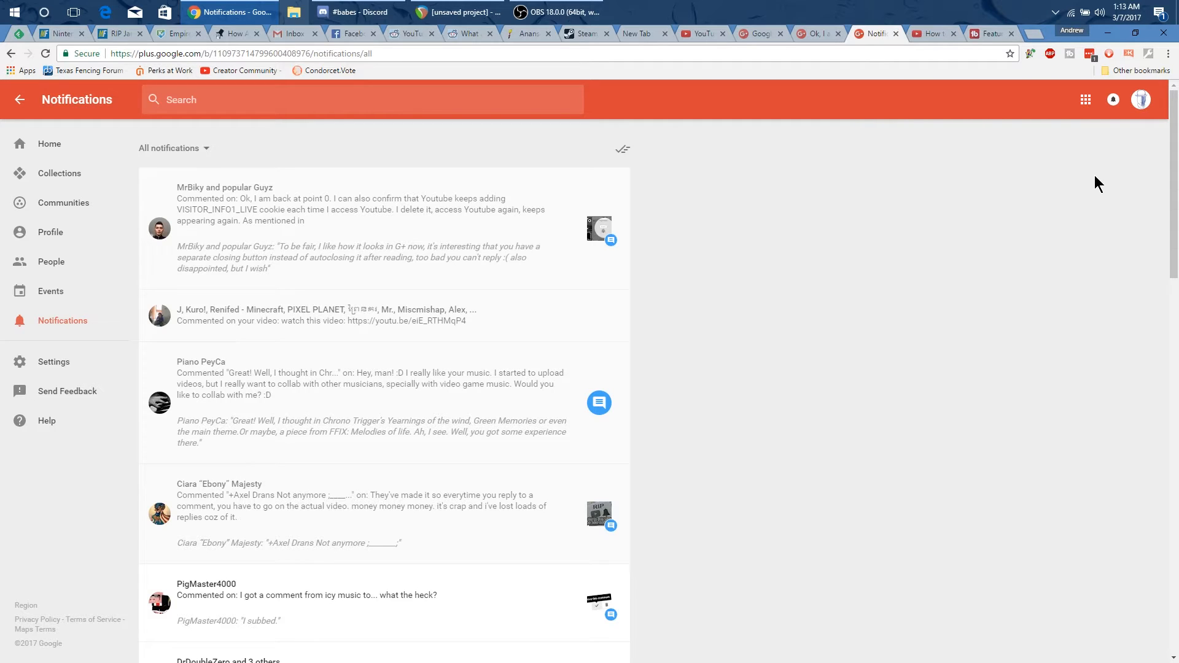
Step: Show the Google notifications list from the bell
{"action": "left_click", "coordinate": [1113, 98]}
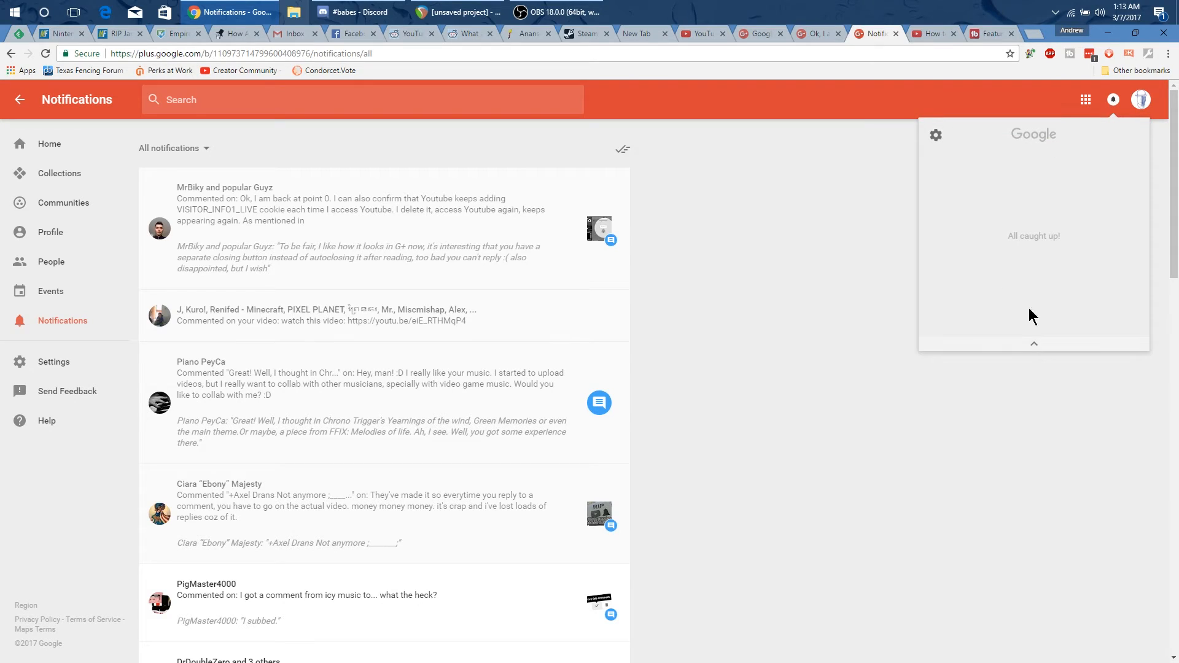
{"action": "mouse_move", "coordinate": [1017, 288]}
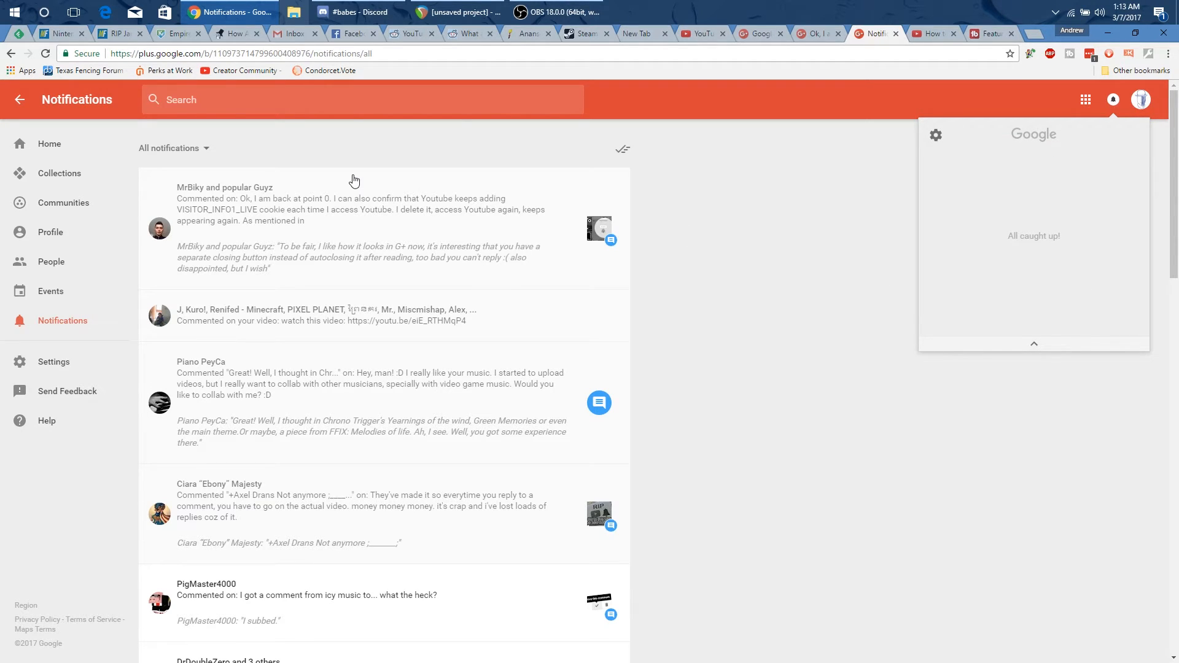
{"action": "mouse_move", "coordinate": [852, 178]}
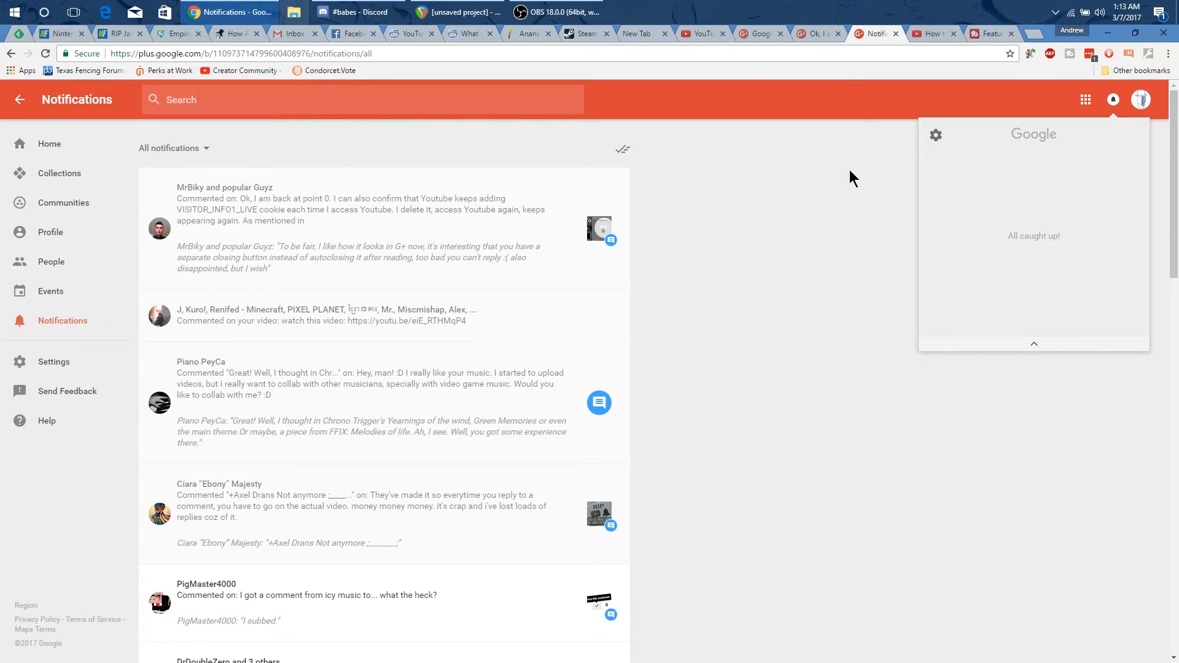
{"action": "mouse_move", "coordinate": [1057, 183]}
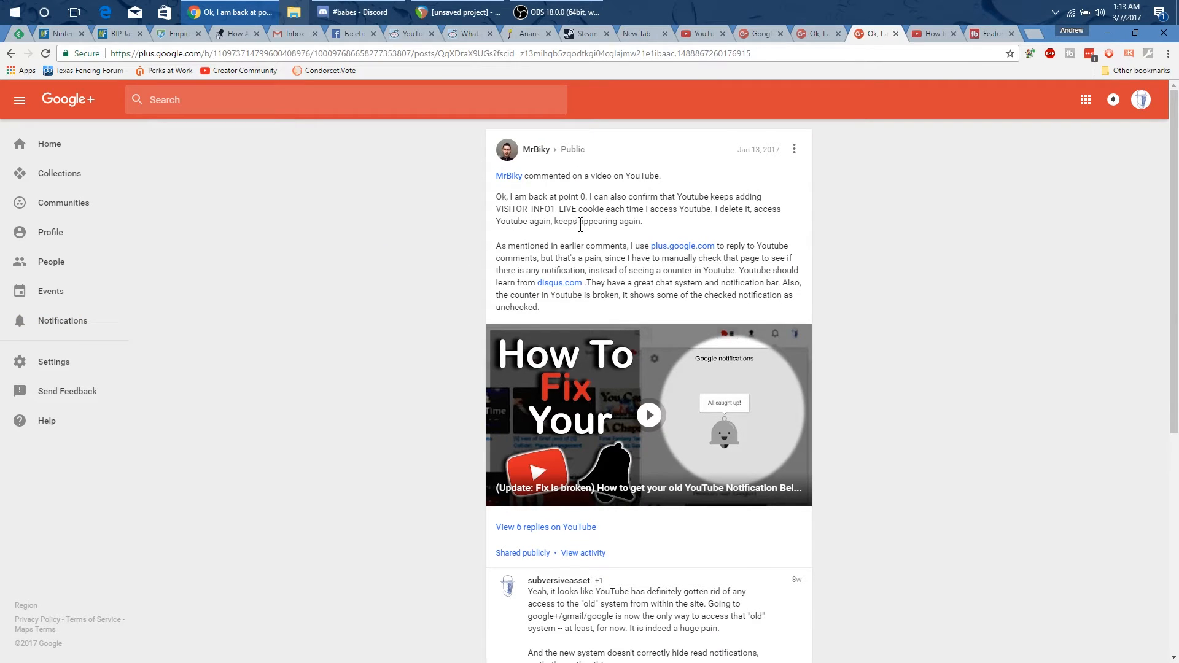
{"action": "scroll", "scroll_direction": "down", "scroll_amount": 3}
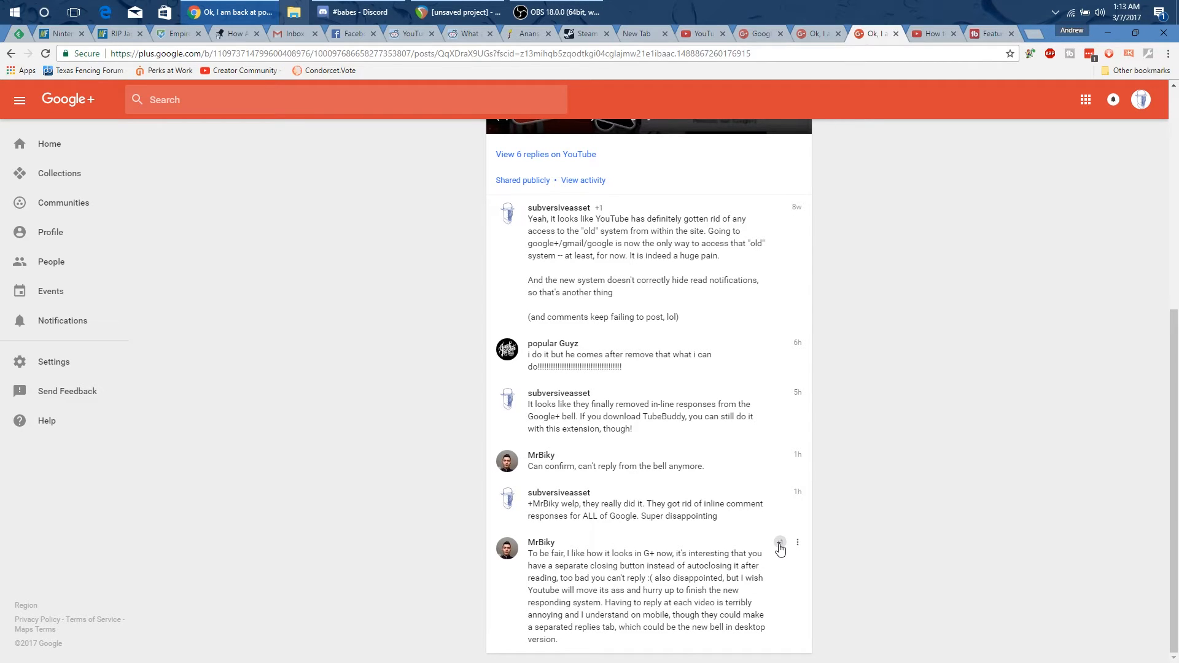
{"action": "left_click", "coordinate": [780, 544]}
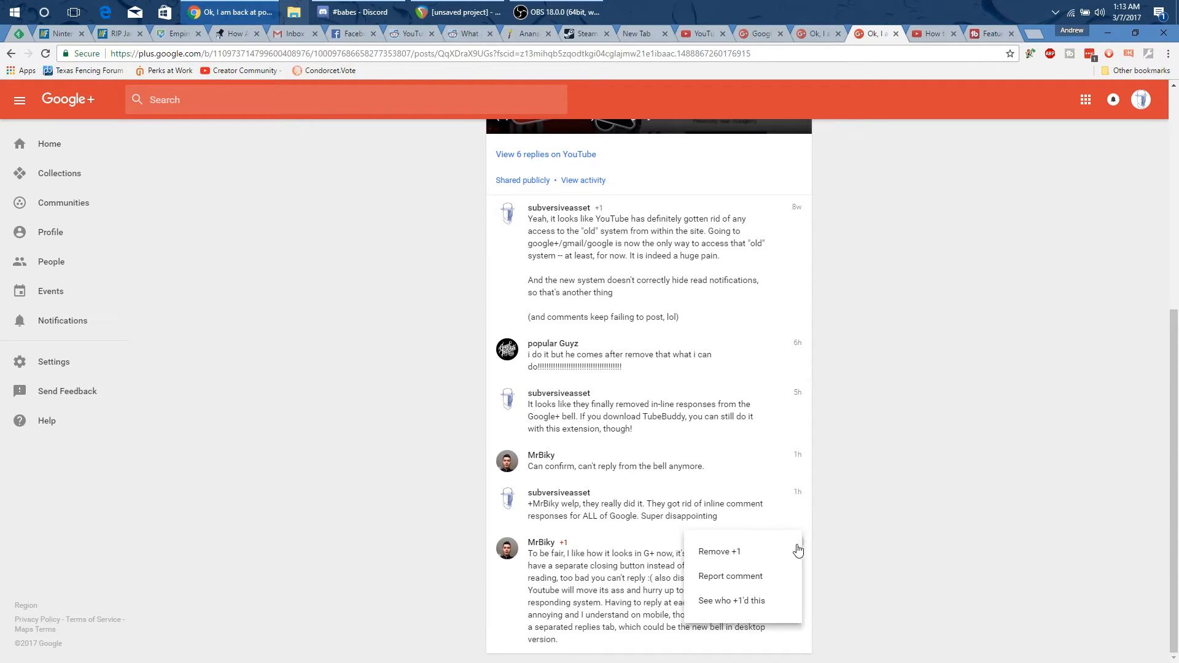
{"action": "mouse_move", "coordinate": [764, 609]}
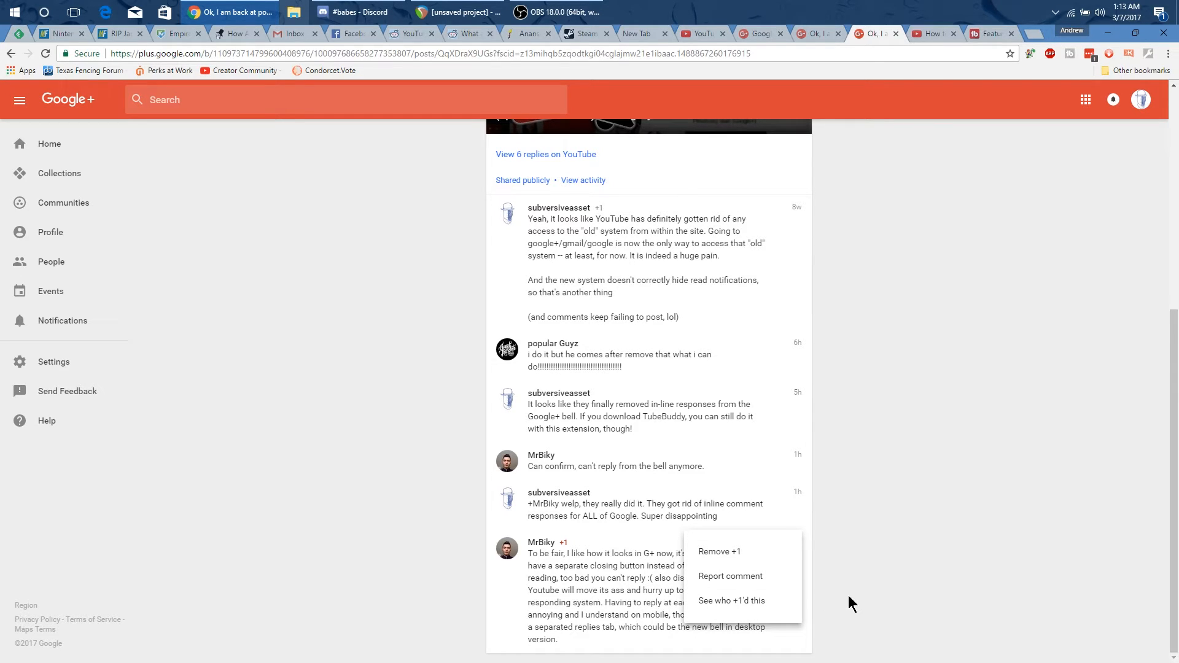
{"action": "left_click", "coordinate": [848, 534]}
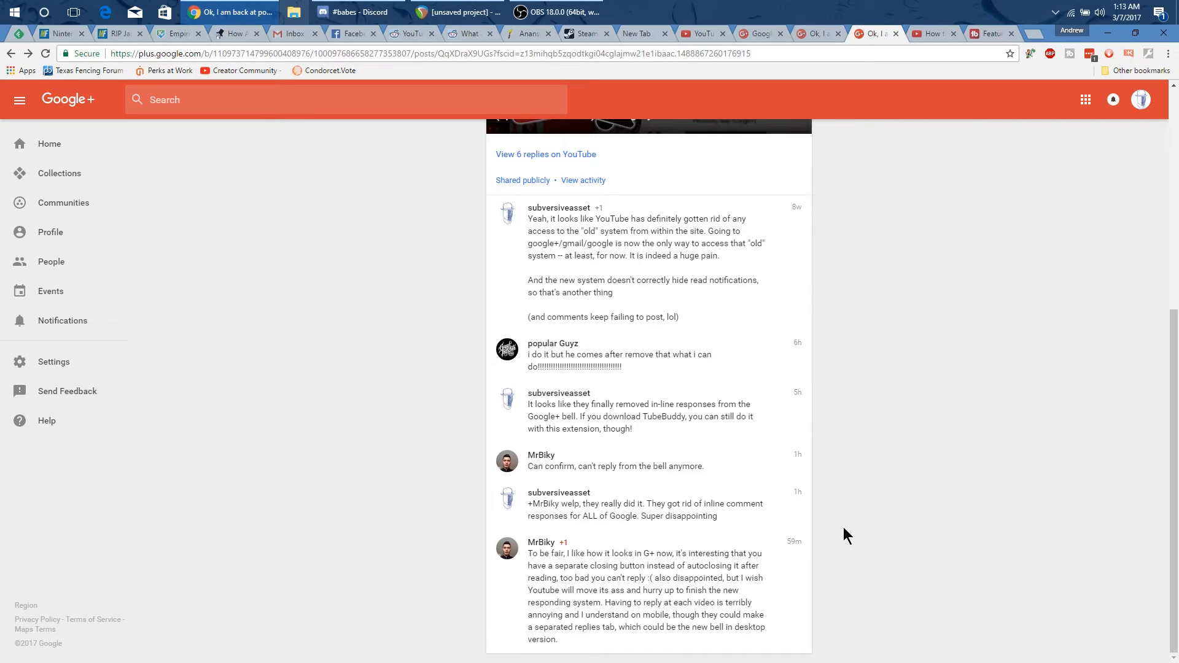
{"action": "mouse_move", "coordinate": [883, 170]}
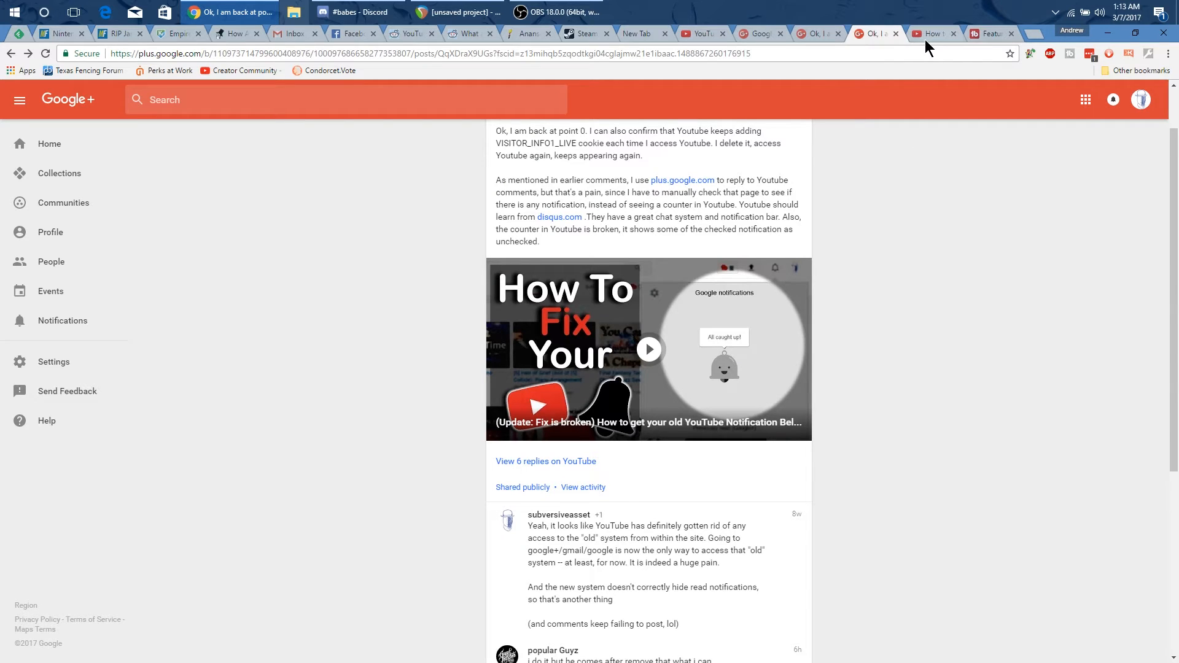
{"action": "mouse_move", "coordinate": [932, 34]}
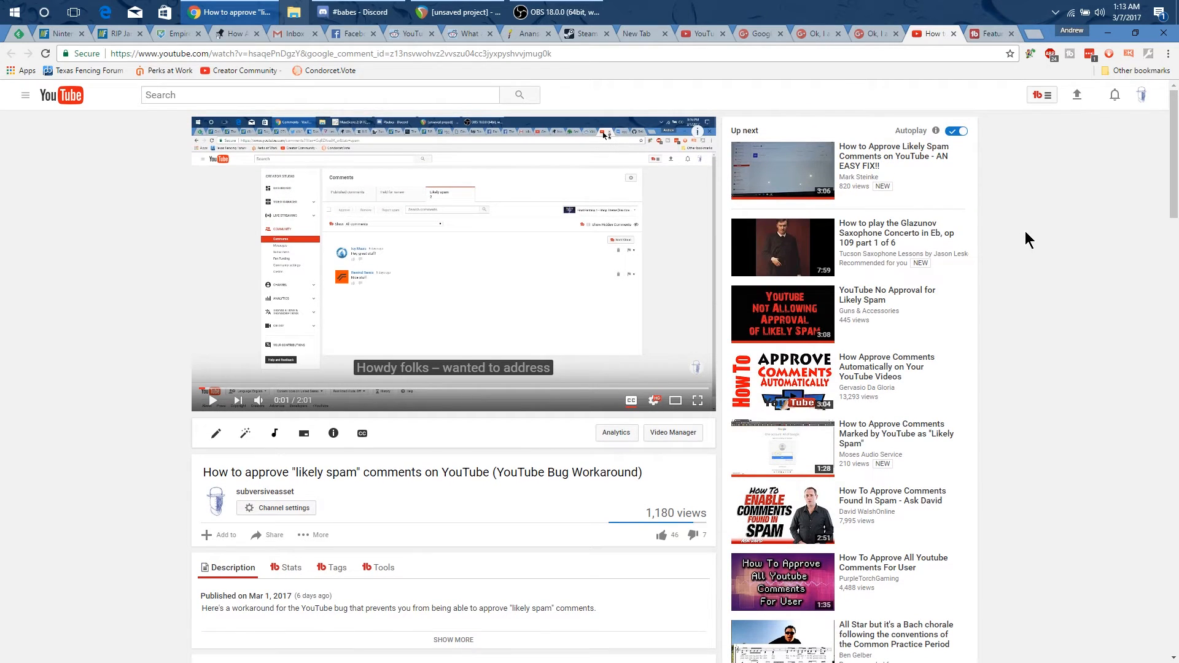
{"action": "mouse_move", "coordinate": [1023, 119]}
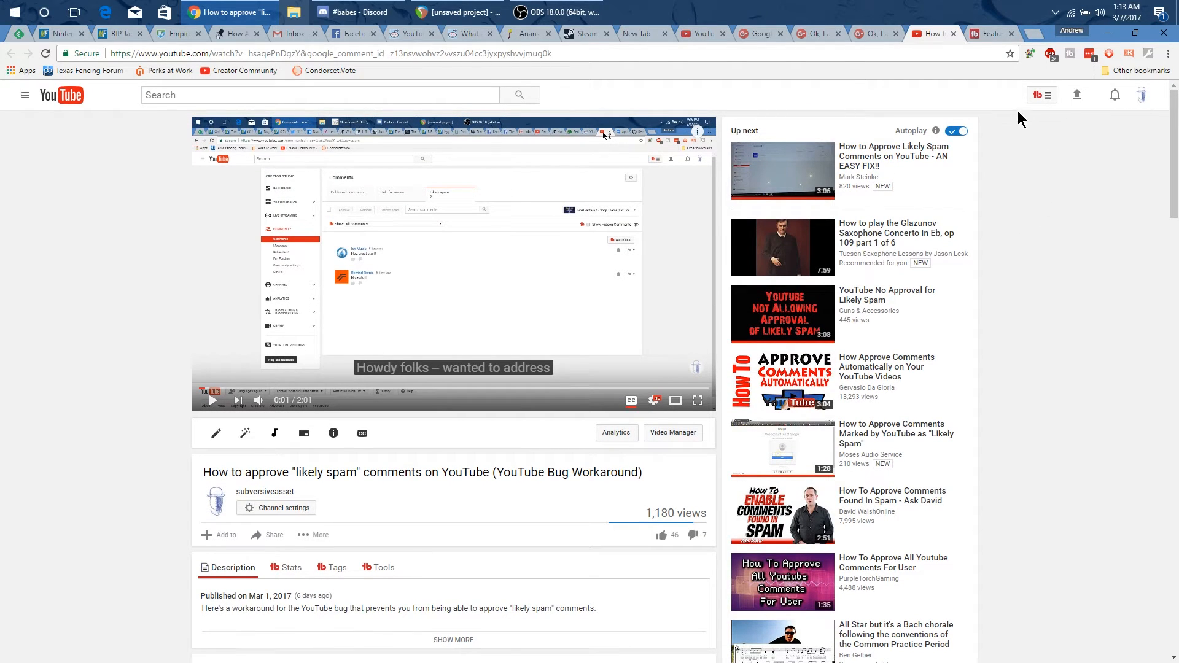
{"action": "mouse_move", "coordinate": [443, 531]}
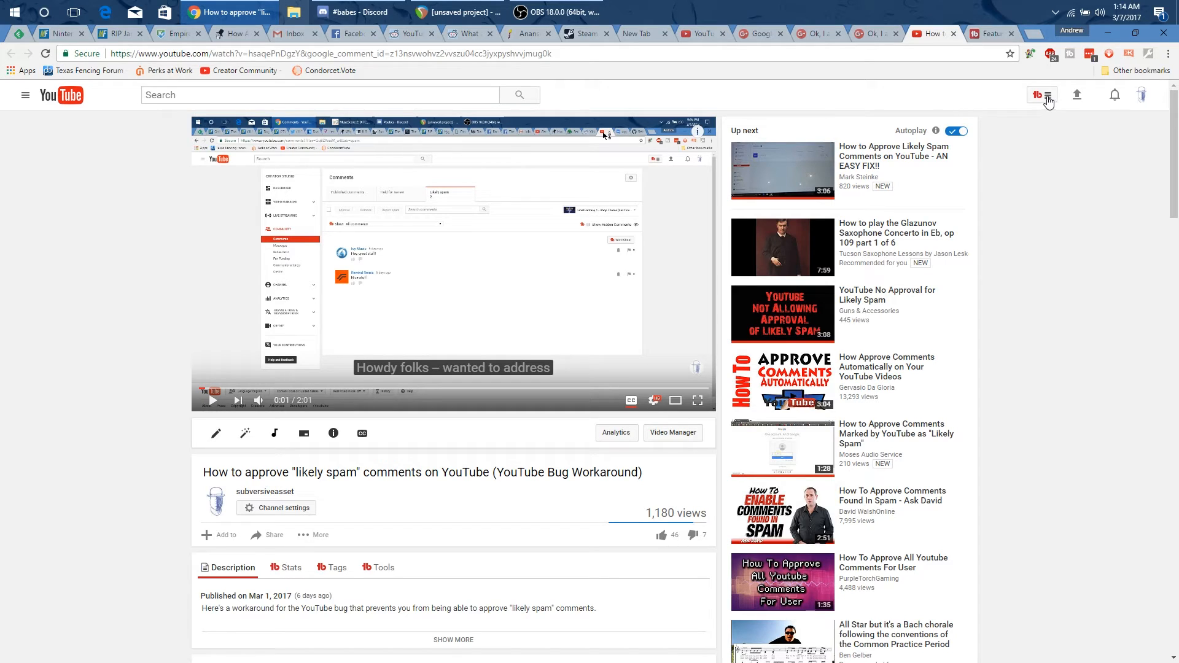
Step: Bring up TubeBuddy's tools overview from the top bar
{"action": "left_click", "coordinate": [1043, 94]}
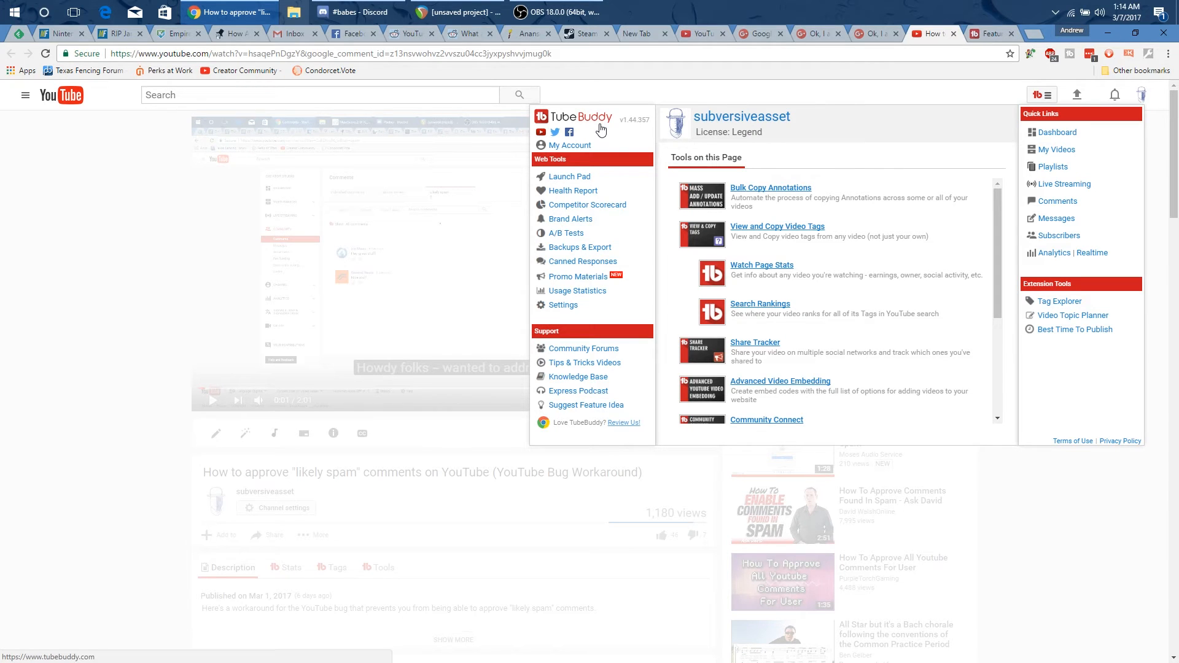
{"action": "mouse_move", "coordinate": [596, 136]}
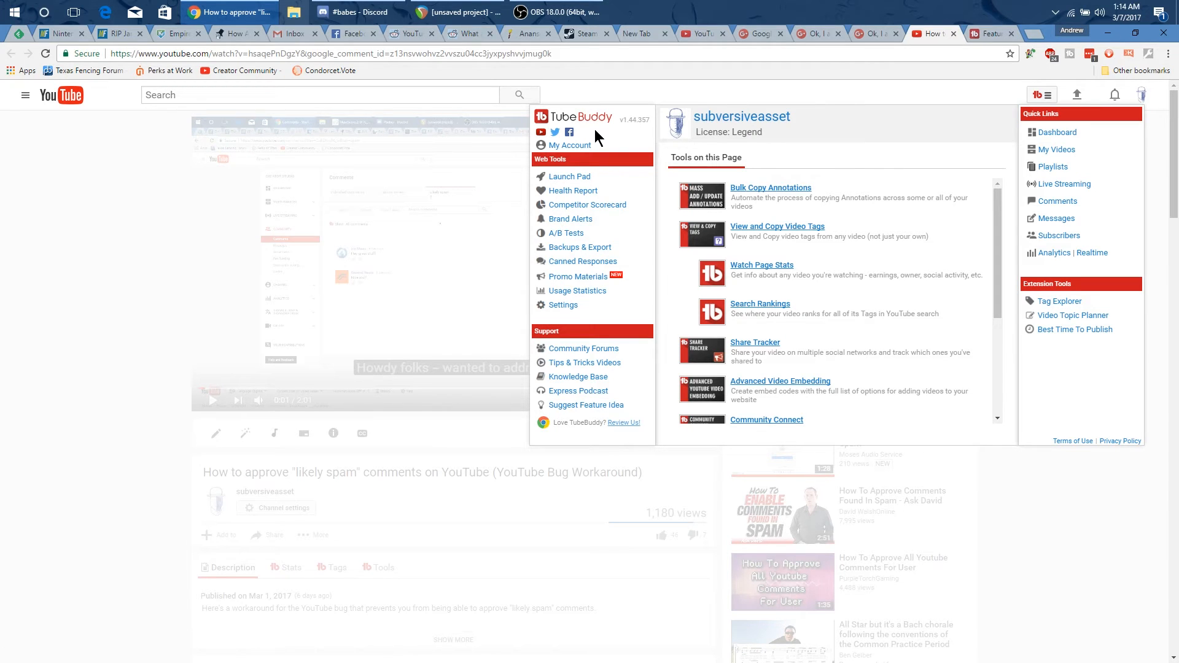
{"action": "mouse_move", "coordinate": [787, 108]}
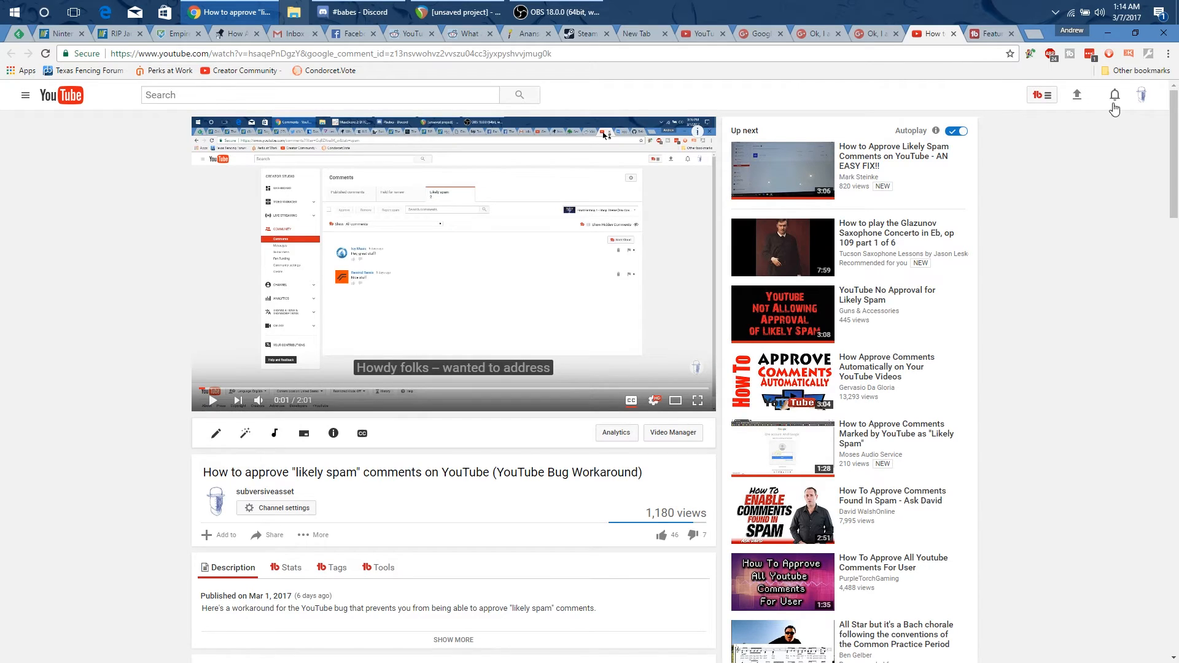
{"action": "mouse_move", "coordinate": [1113, 94]}
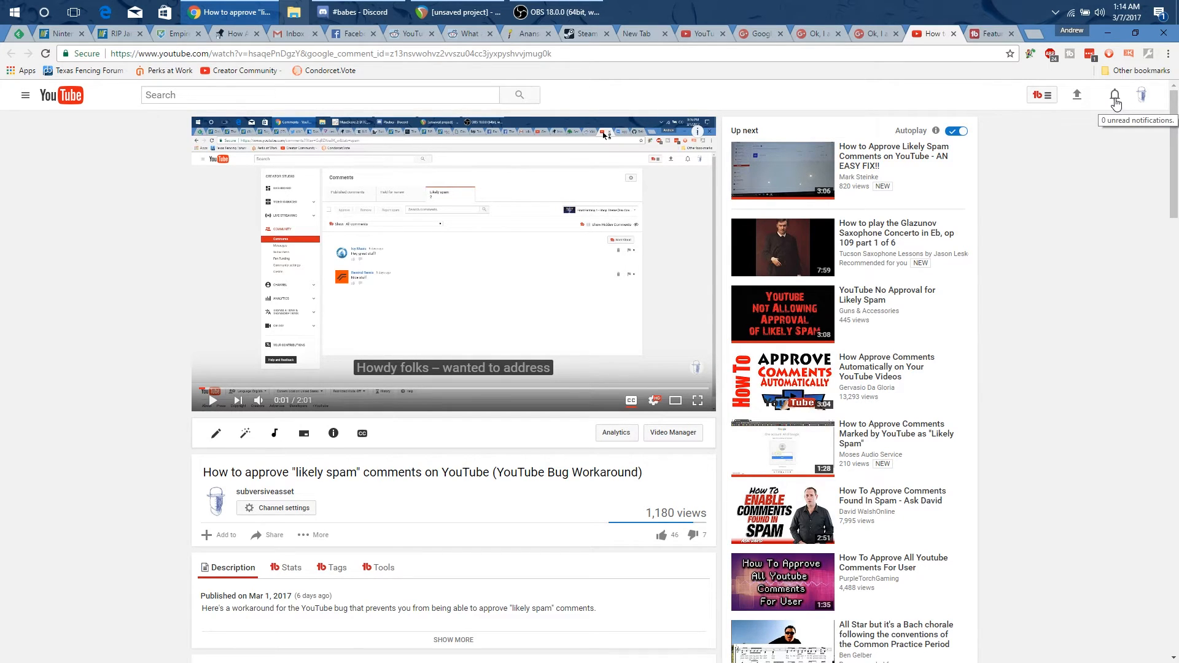
{"action": "left_click", "coordinate": [1115, 94]}
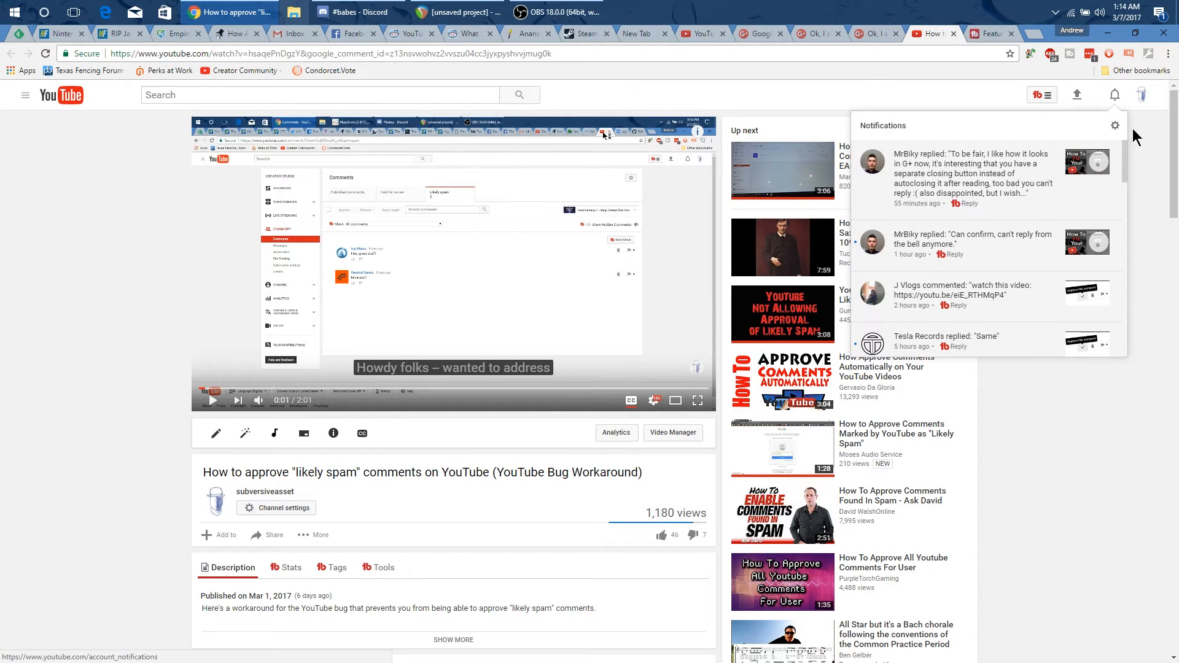
{"action": "mouse_move", "coordinate": [982, 178]}
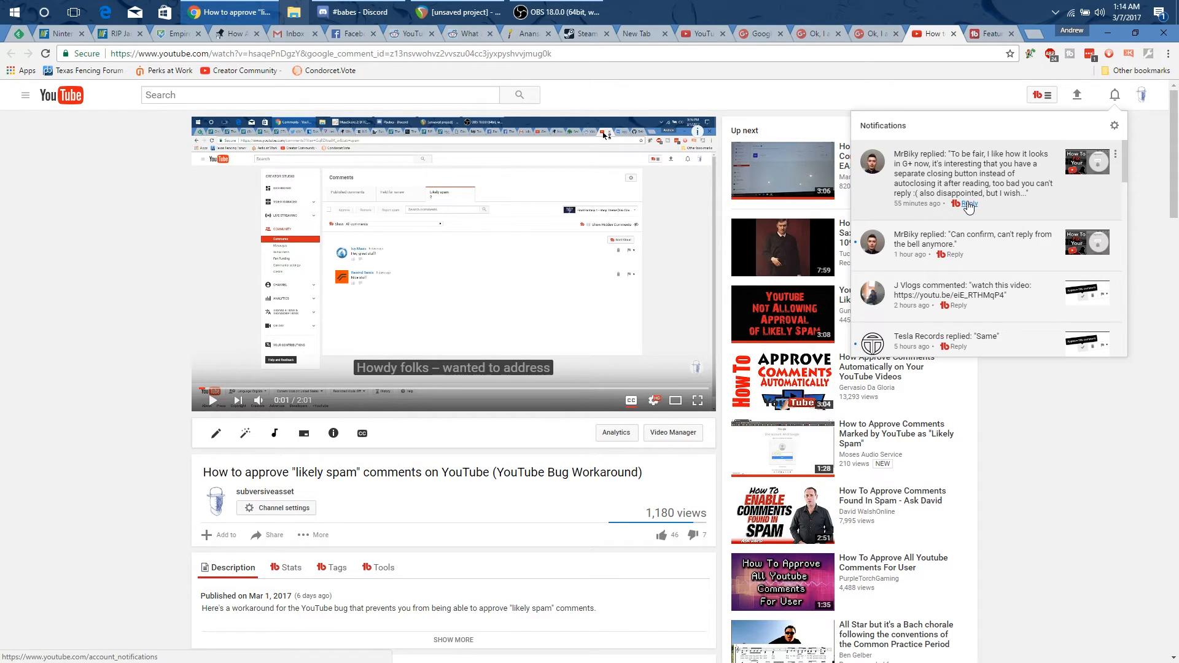
{"action": "left_click", "coordinate": [969, 204]}
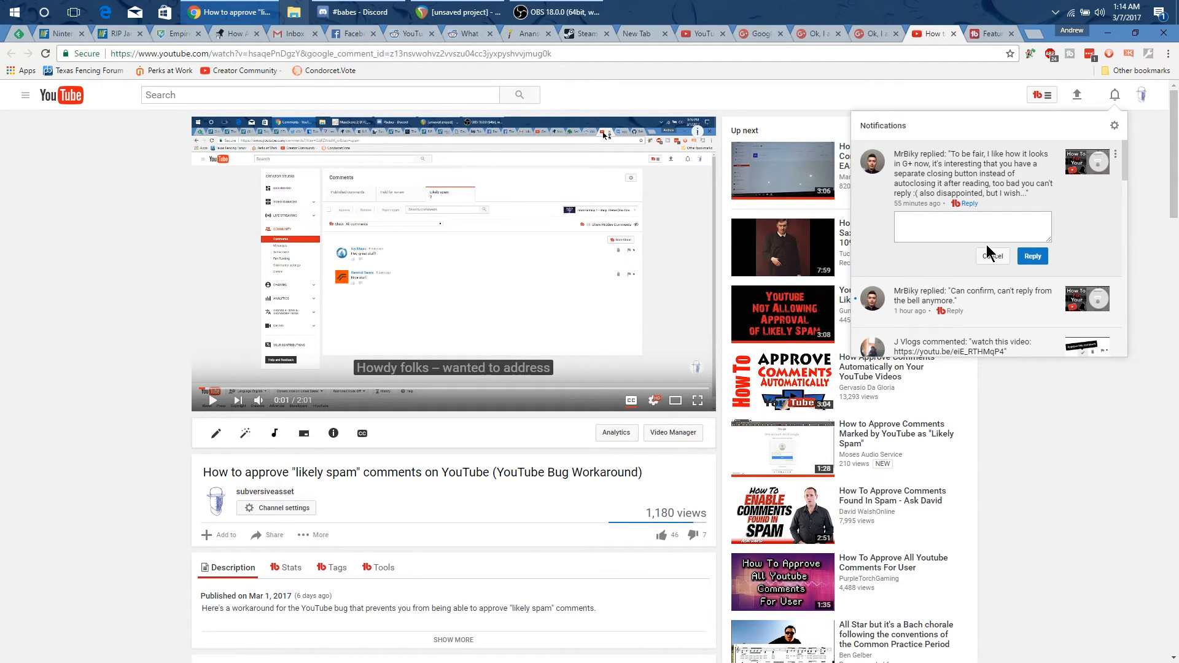
{"action": "left_click", "coordinate": [973, 226]}
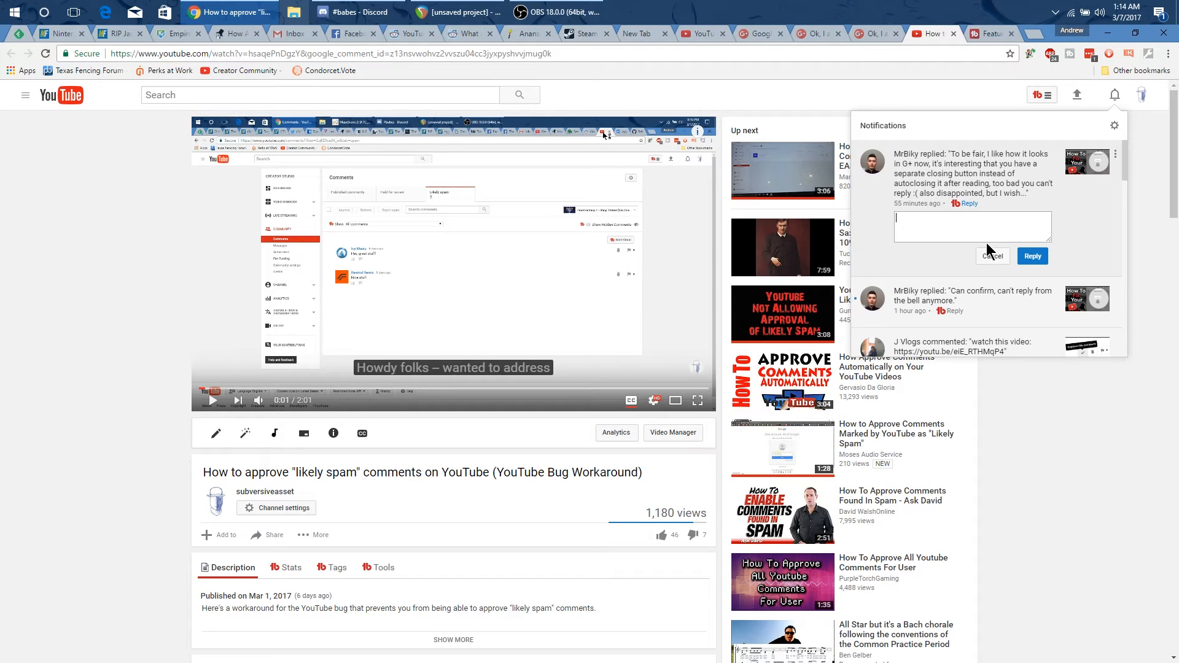
{"action": "mouse_move", "coordinate": [973, 154]}
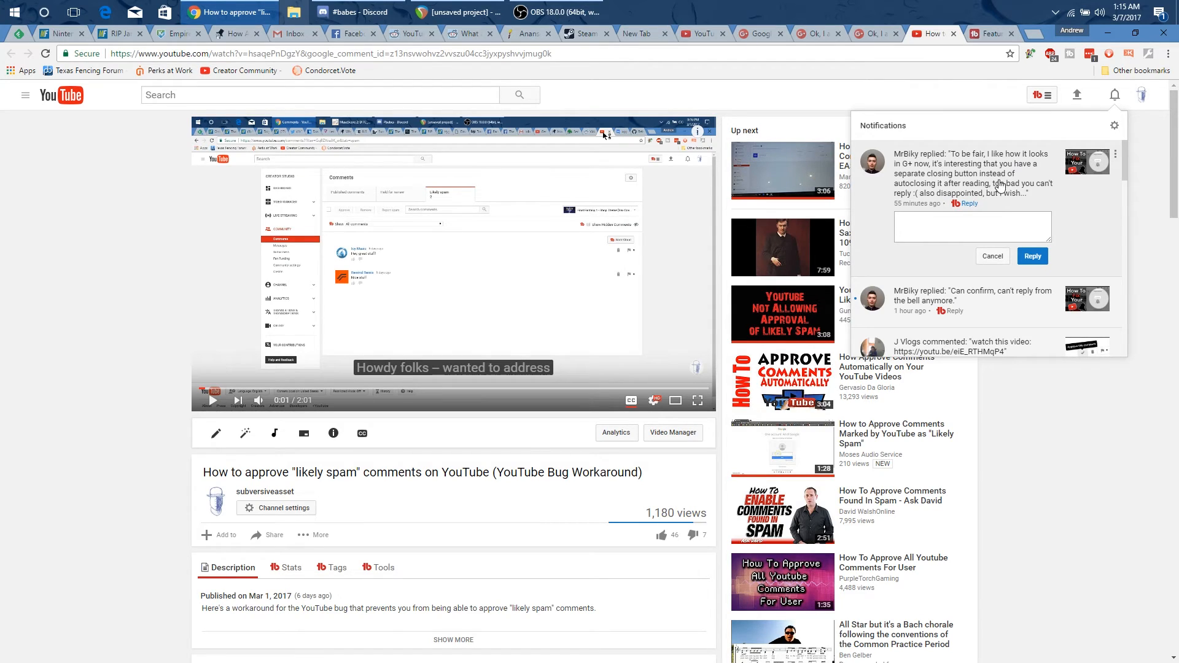
{"action": "left_click", "coordinate": [973, 226]}
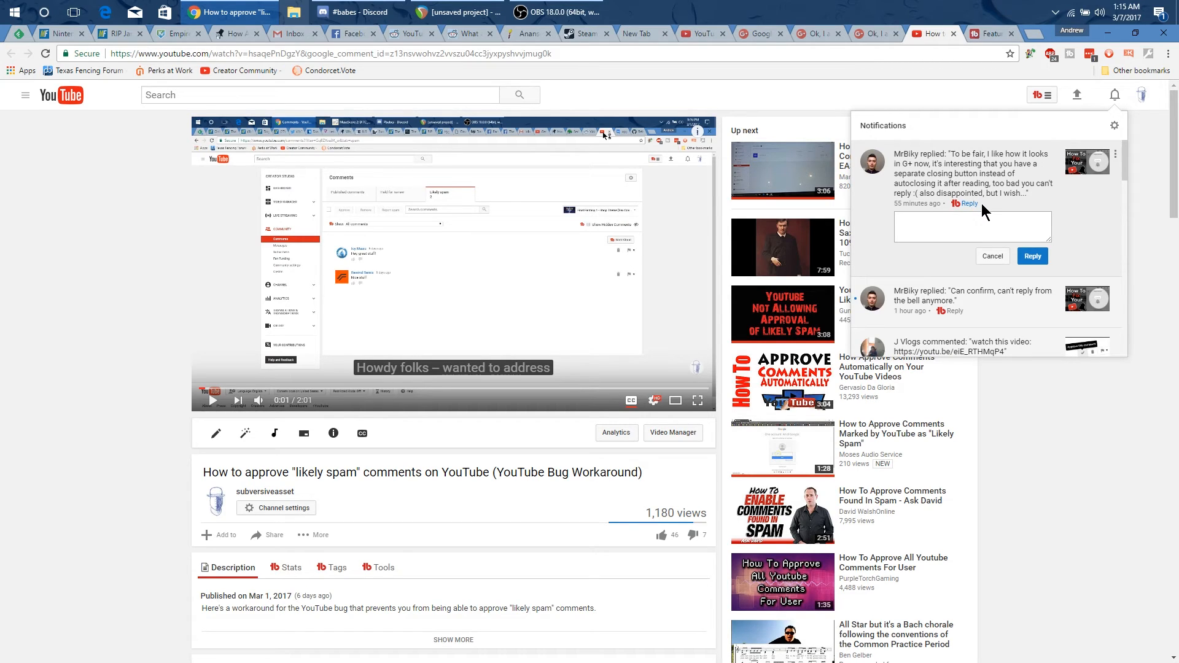
{"action": "mouse_move", "coordinate": [981, 210]}
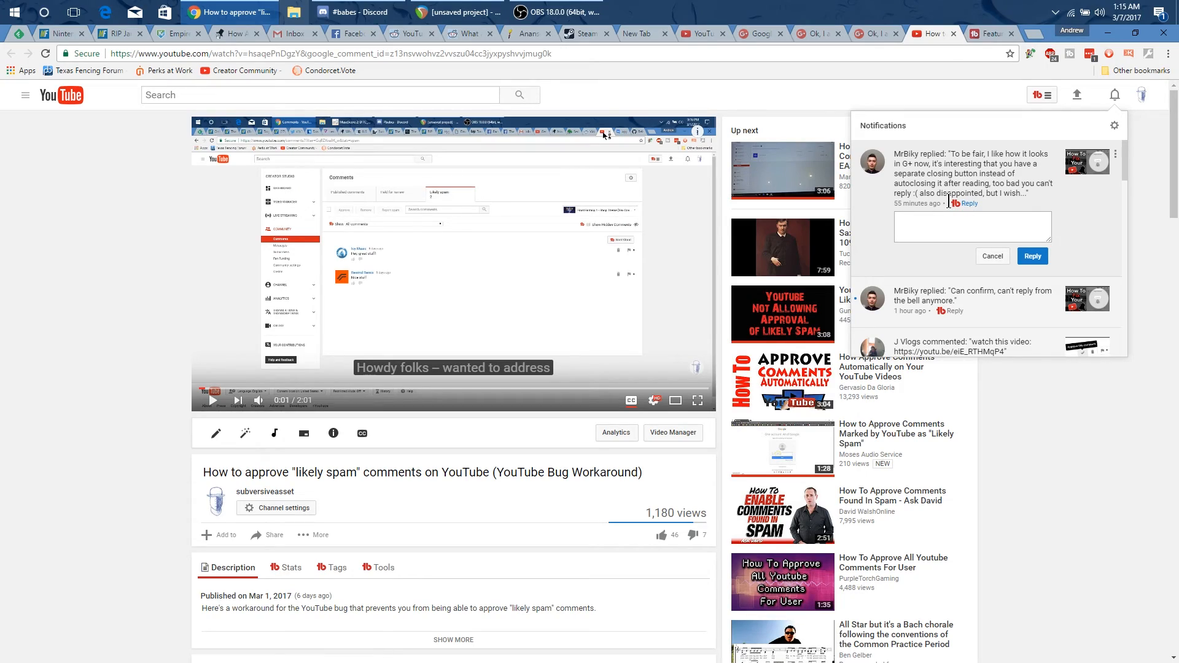
{"action": "left_click", "coordinate": [972, 226]}
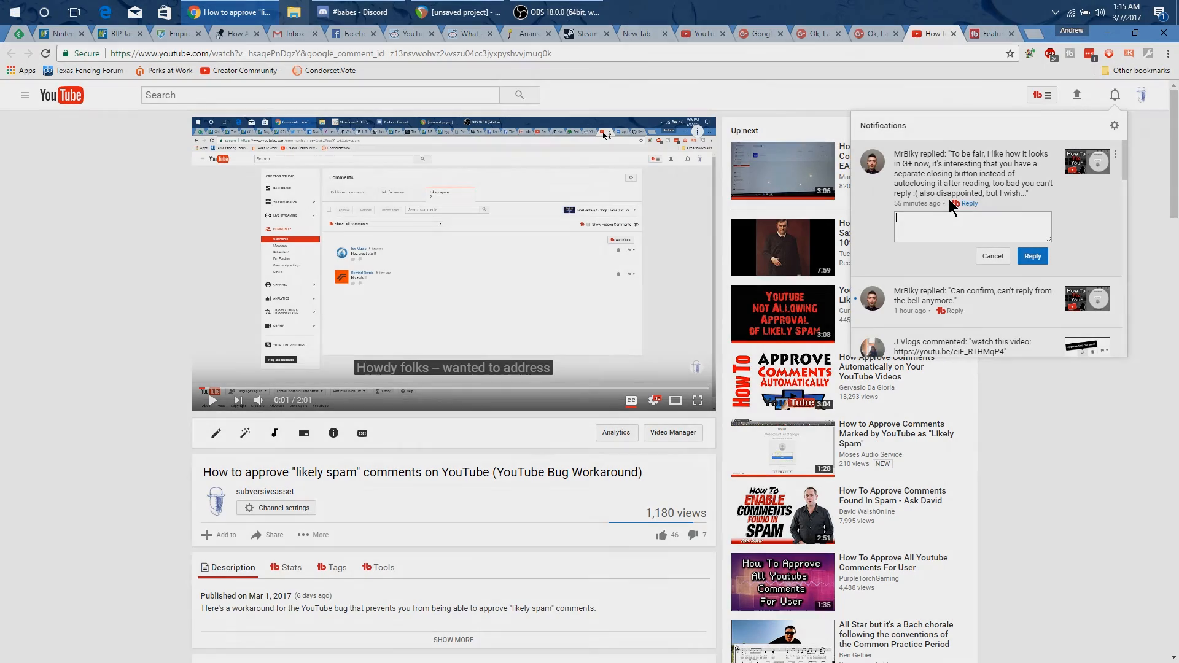